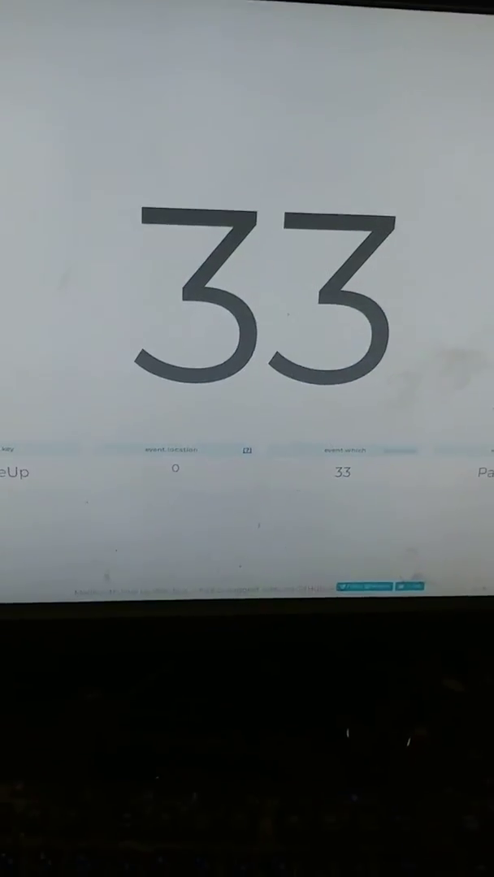
Press the numpad Enter, then the main Enter, so keycode.info shows event.which 13.
key("enter")
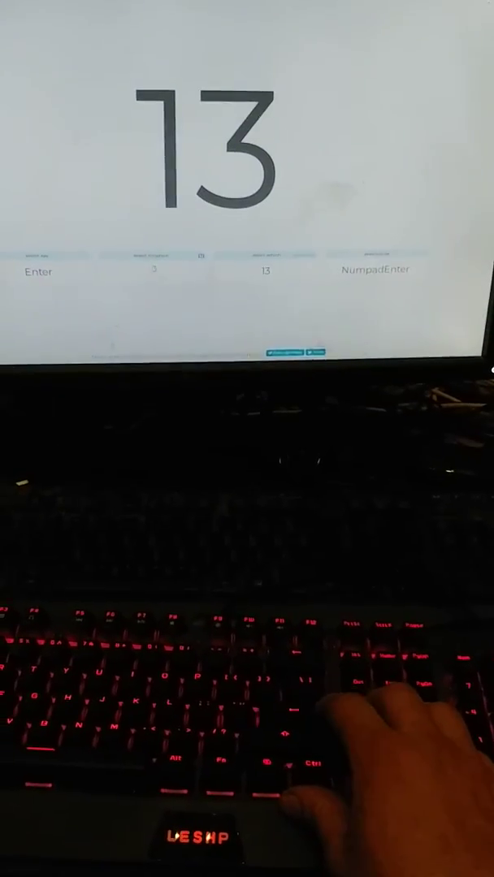
key("Enter")
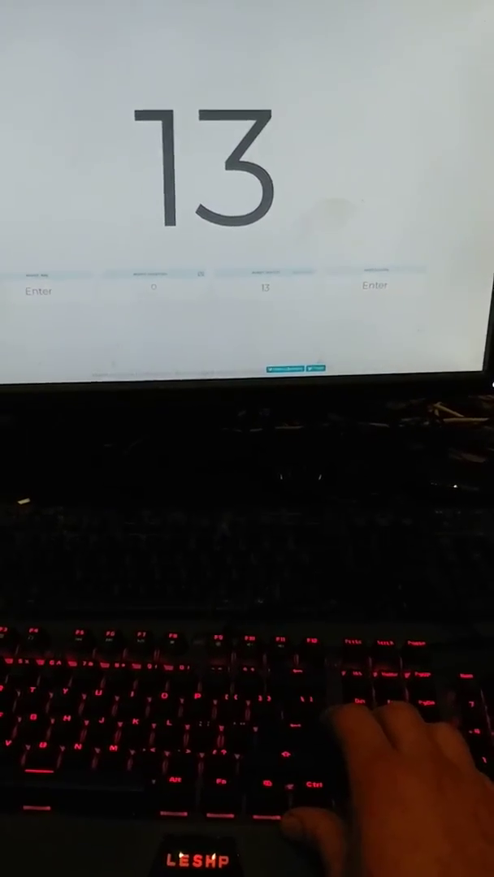